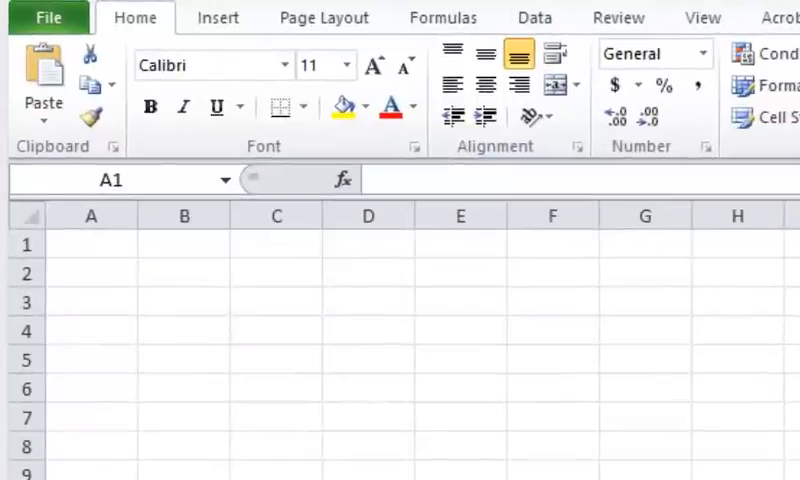
# Enter the word 'Test' into cell A1
pyautogui.click(90, 244)
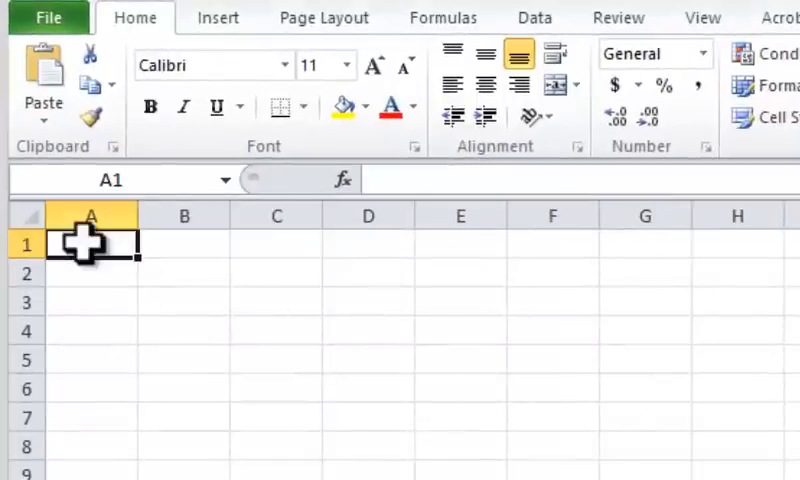
pyautogui.write('Test')
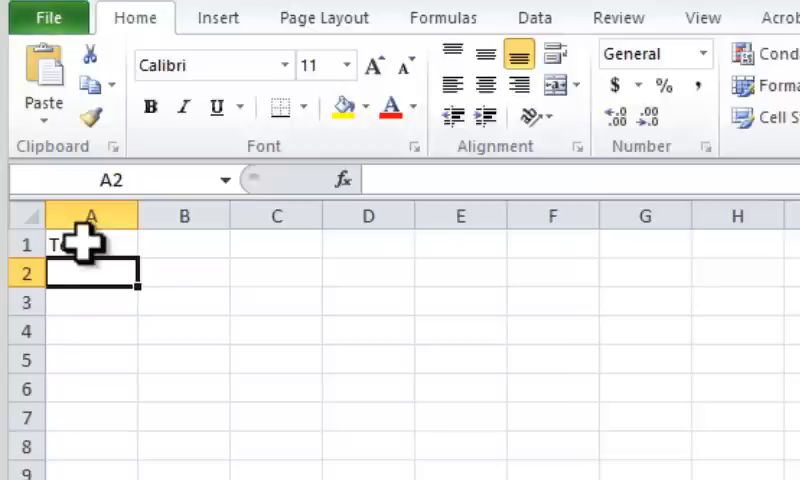
# Finish the 'Test' entry in A1 and copy it to the clipboard
pyautogui.write('Test')
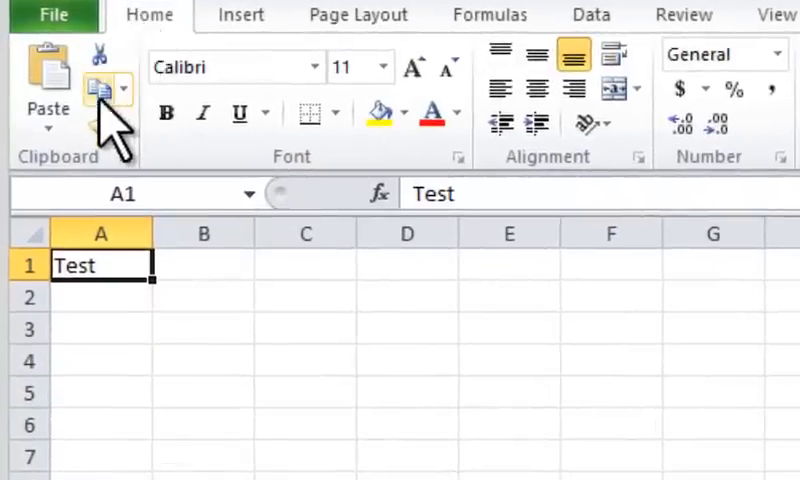
pyautogui.click(97, 90)
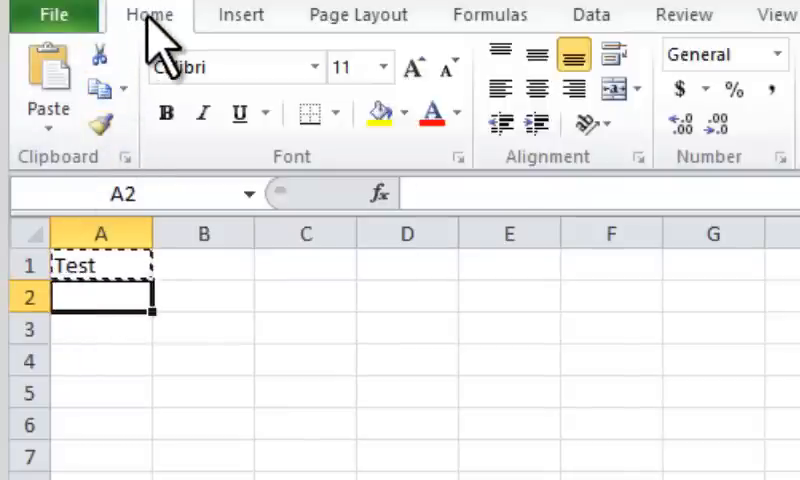
# Paste 'Test' into cell A2, then reselect cell A1
pyautogui.click(46, 85)
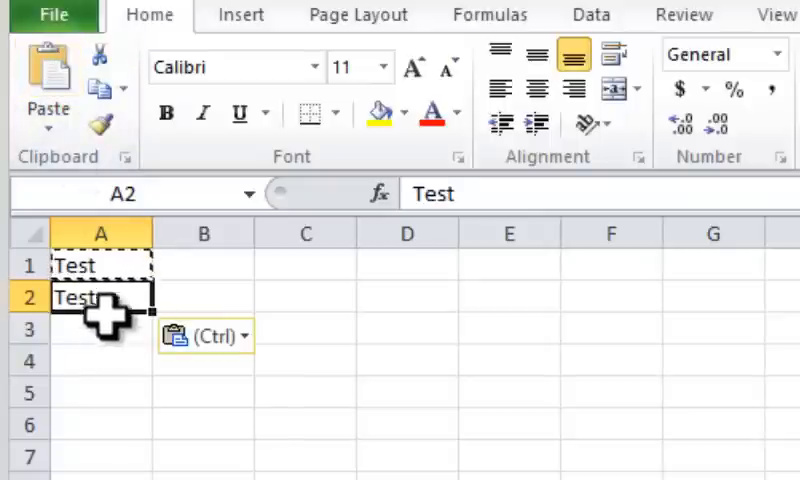
pyautogui.click(99, 265)
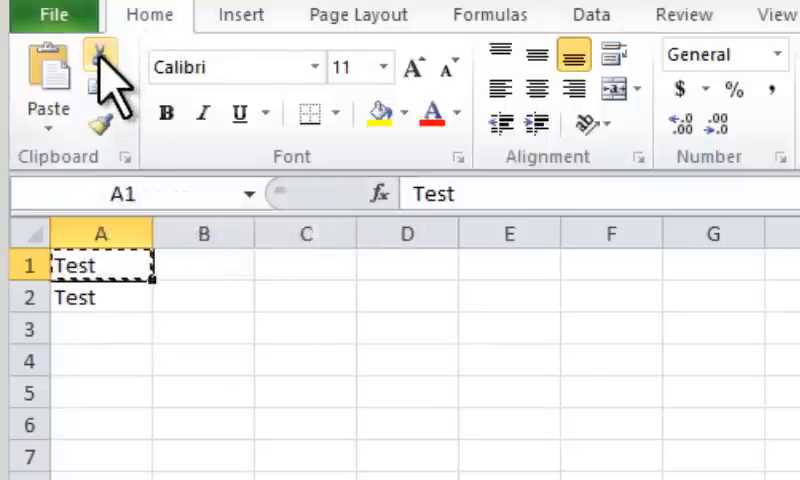
# Cut 'Test' from A1 and select cell A3 as its destination
pyautogui.click(100, 329)
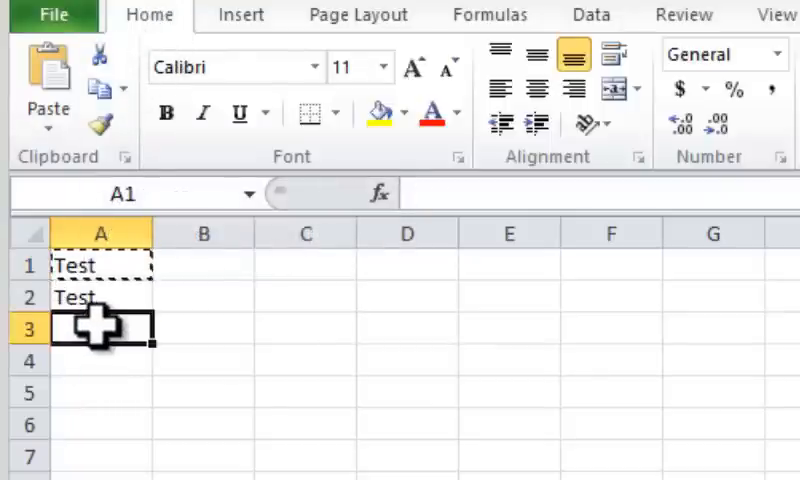
pyautogui.click(100, 329)
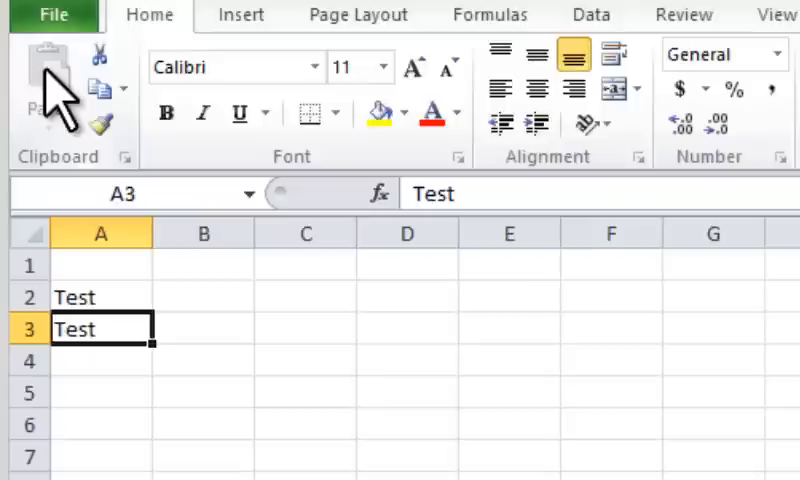
pyautogui.moveTo(160, 375)
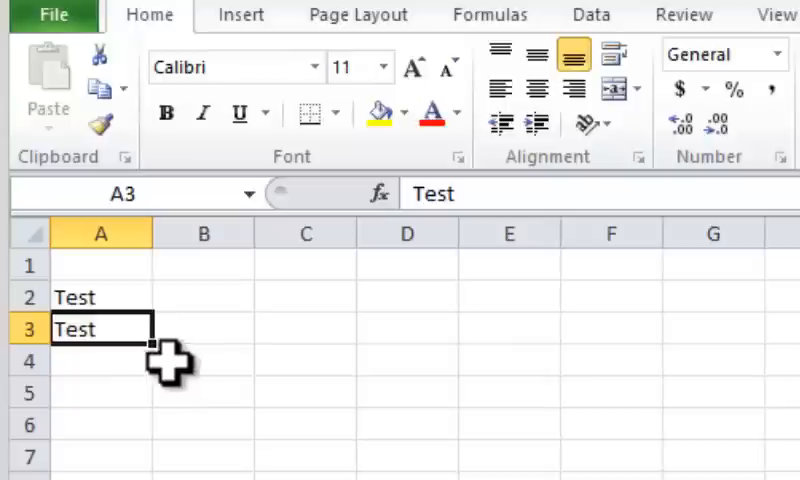
pyautogui.moveTo(150, 360)
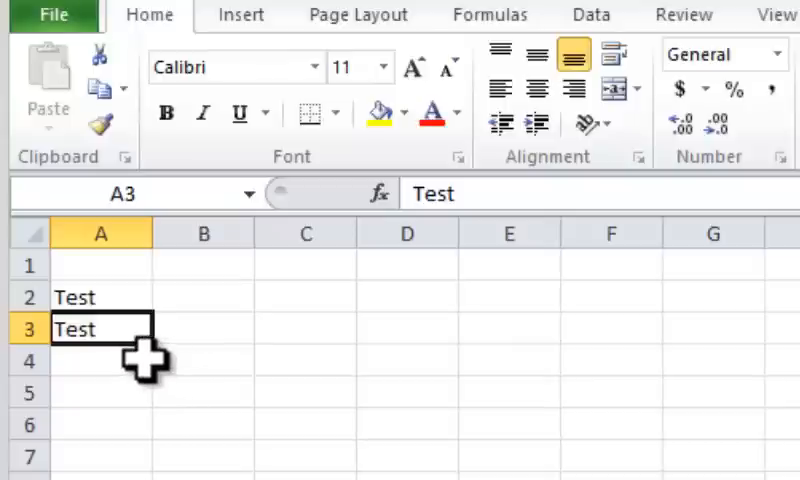